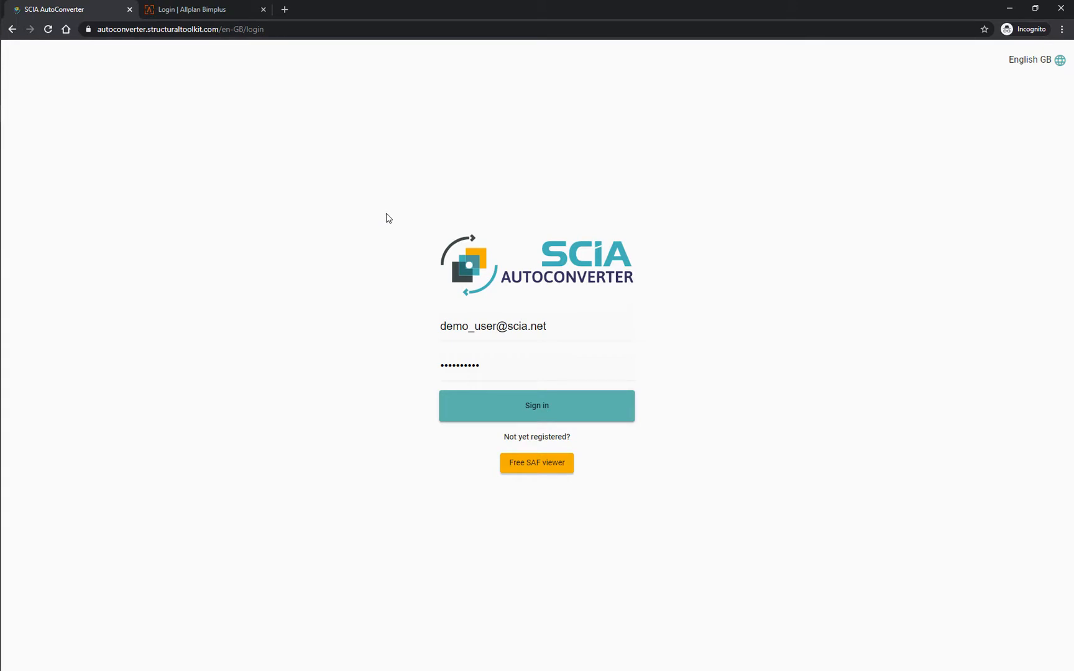
Step: Sign in to SCIA AutoConverter with the demo account credentials
{"action": "left_click", "coordinate": [536, 405]}
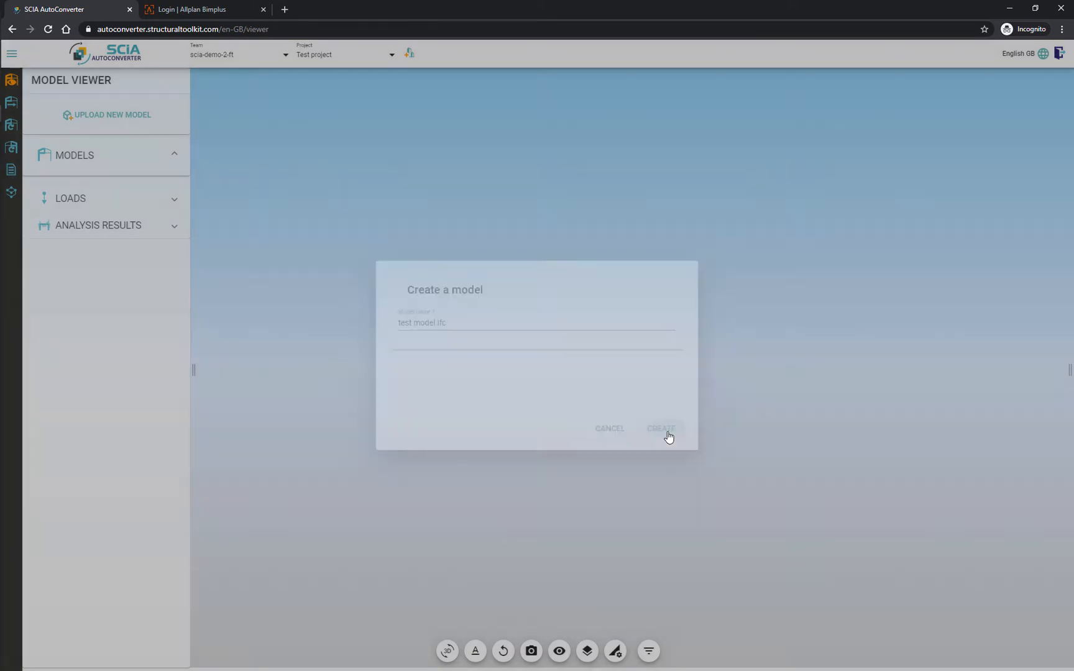
Step: Confirm creating the model test model.ifc from the uploaded IFC file
{"action": "left_click", "coordinate": [660, 428]}
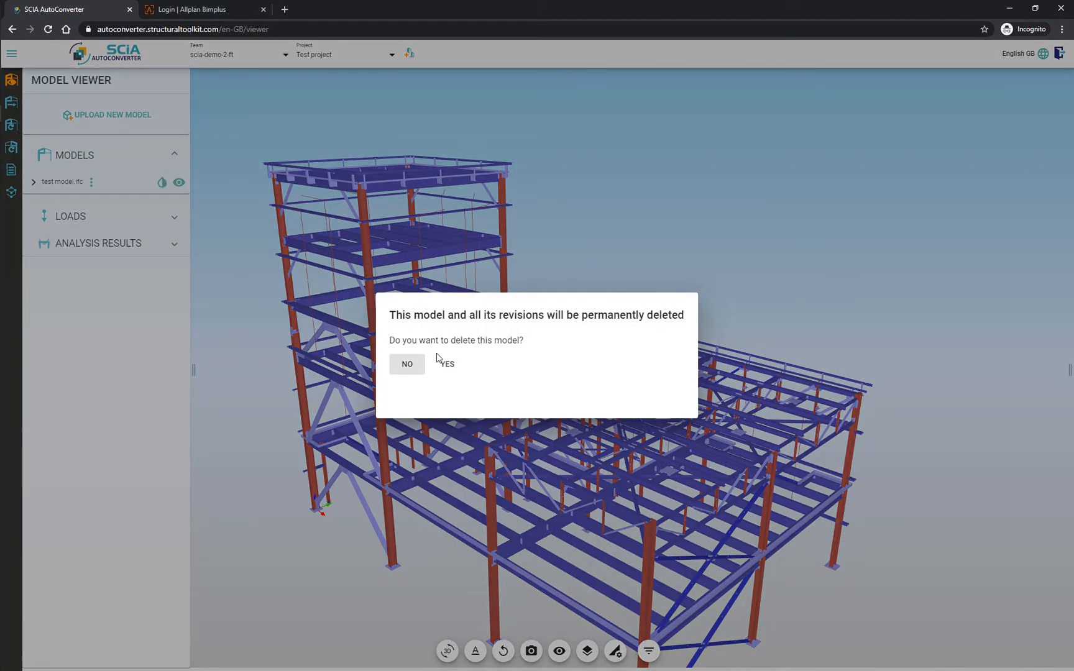
{"action": "left_click", "coordinate": [446, 365]}
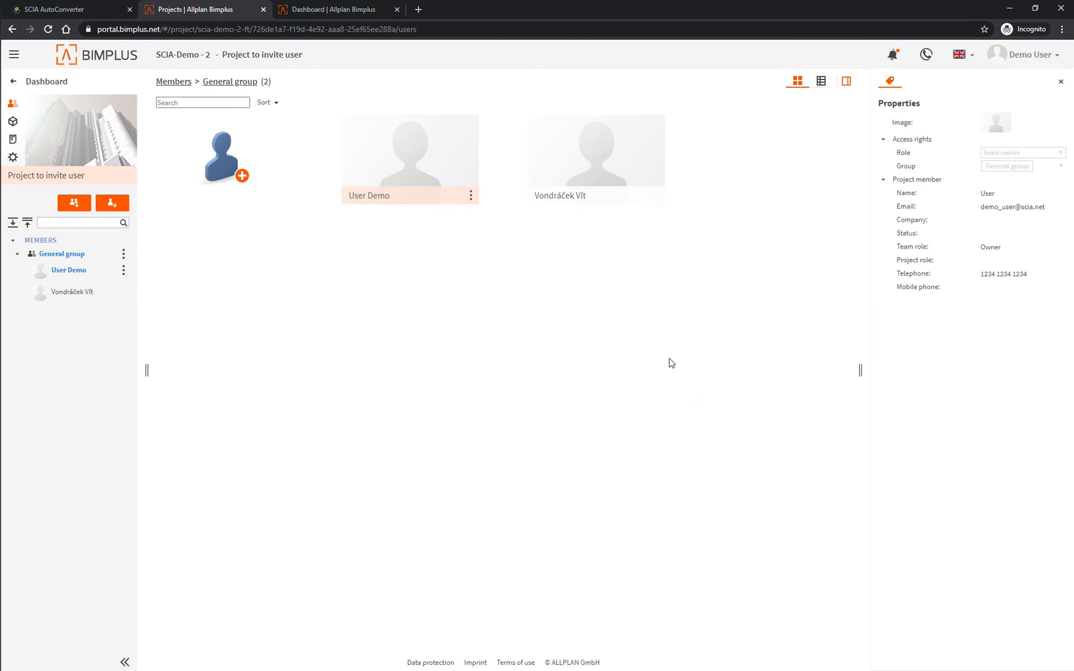
Step: Return to the 'Project to invite user' dashboard in Allplan Bimplus
{"action": "left_click", "coordinate": [44, 80]}
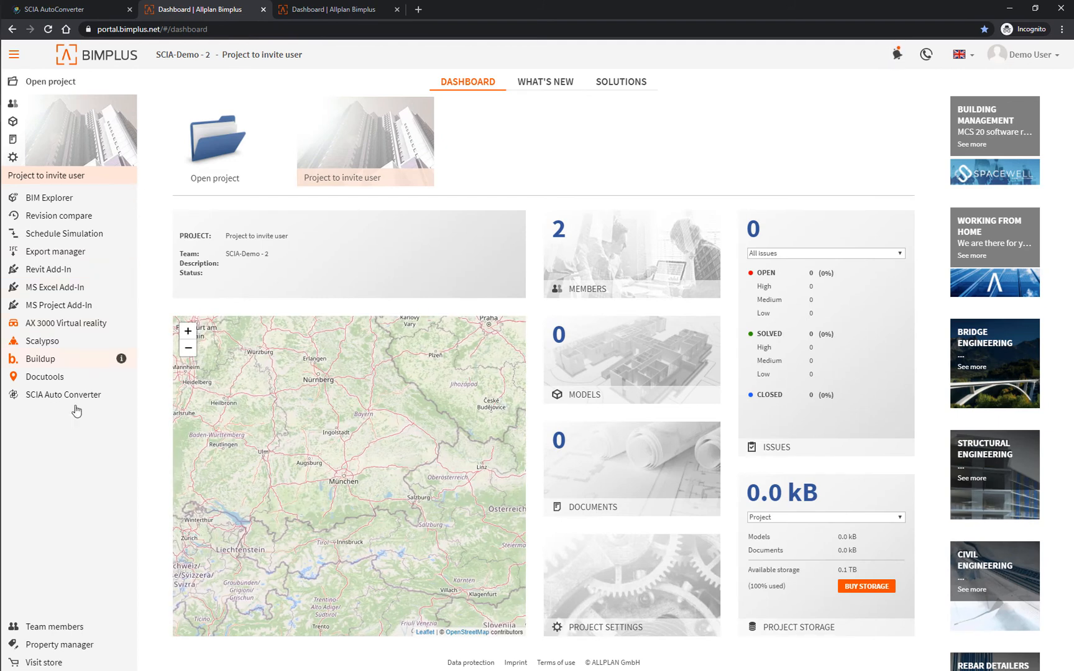